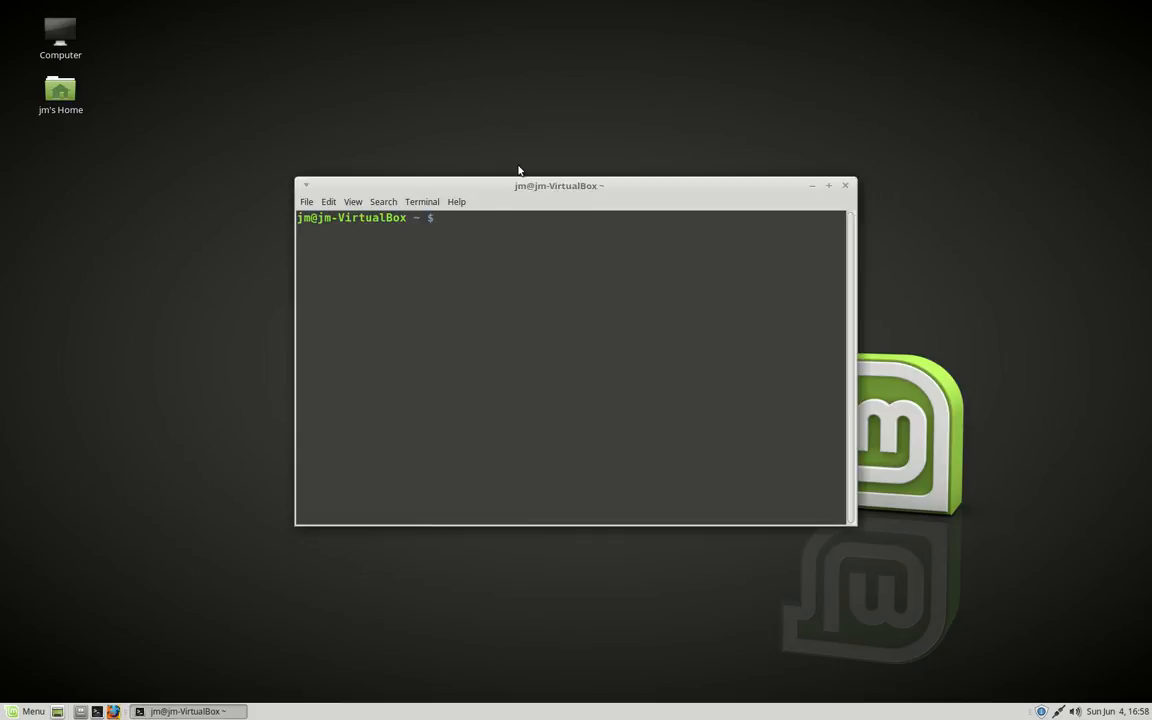
Step: Move the terminal aside and start htop in it
{"action": "left_click_drag", "start_coordinate": [560, 184], "coordinate": [308, 88]}
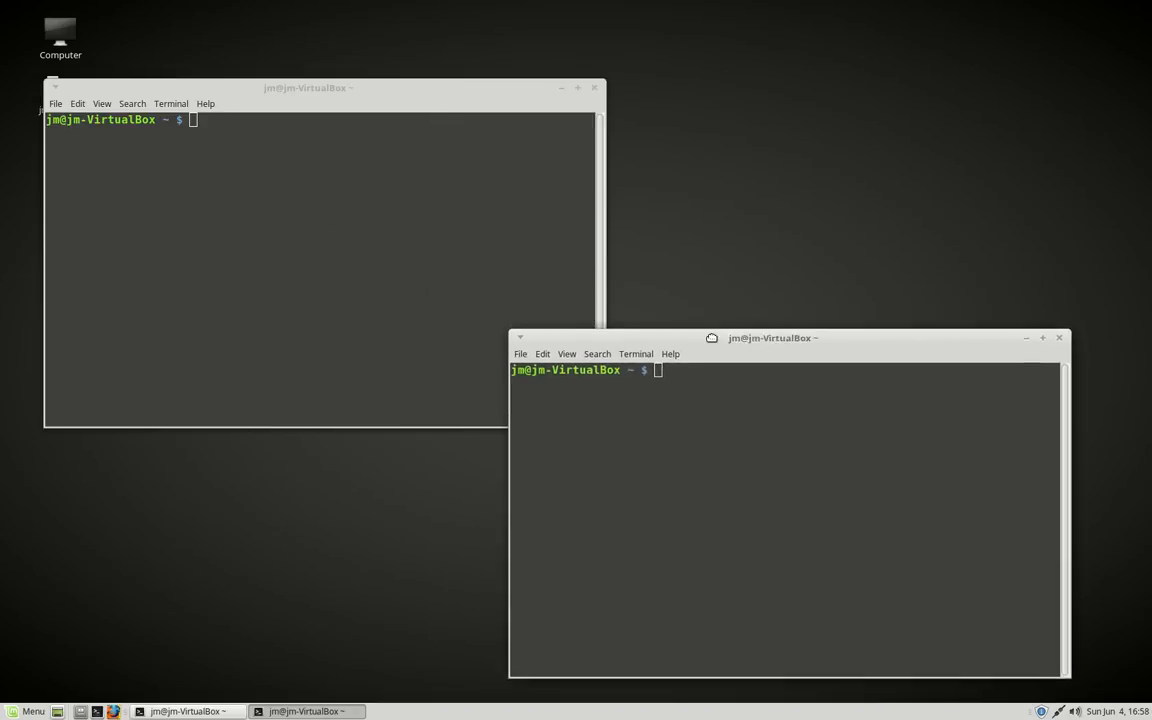
{"action": "type", "text": "htop"}
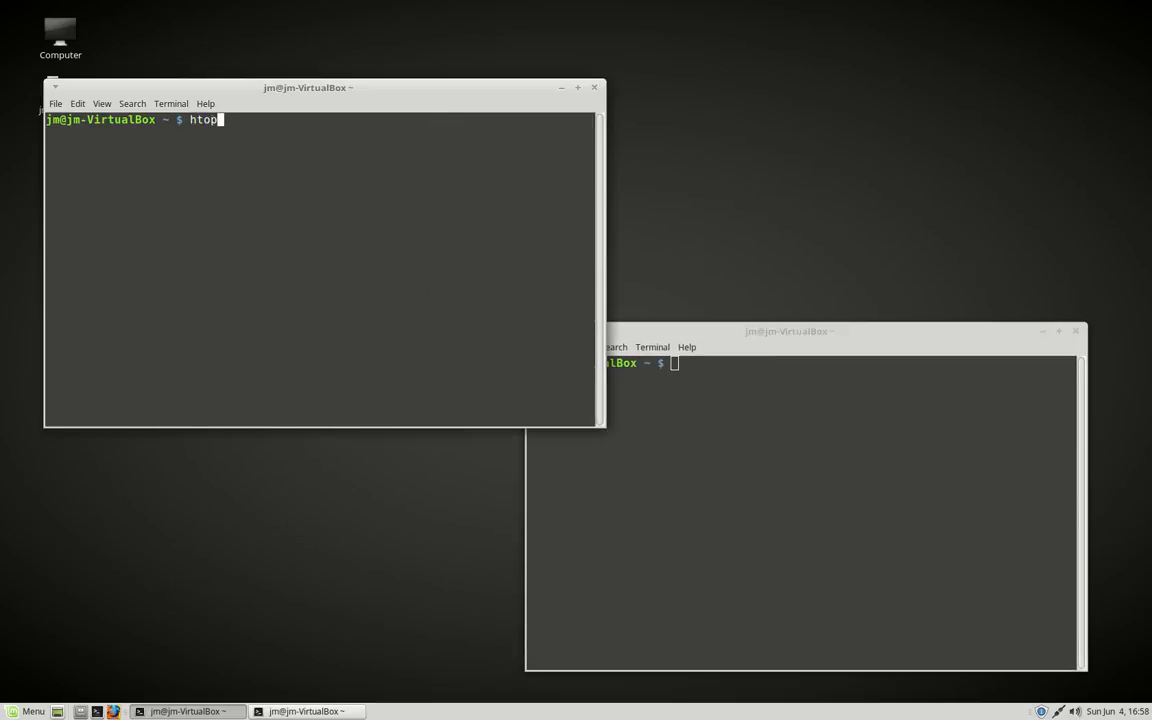
{"action": "key", "text": "Return"}
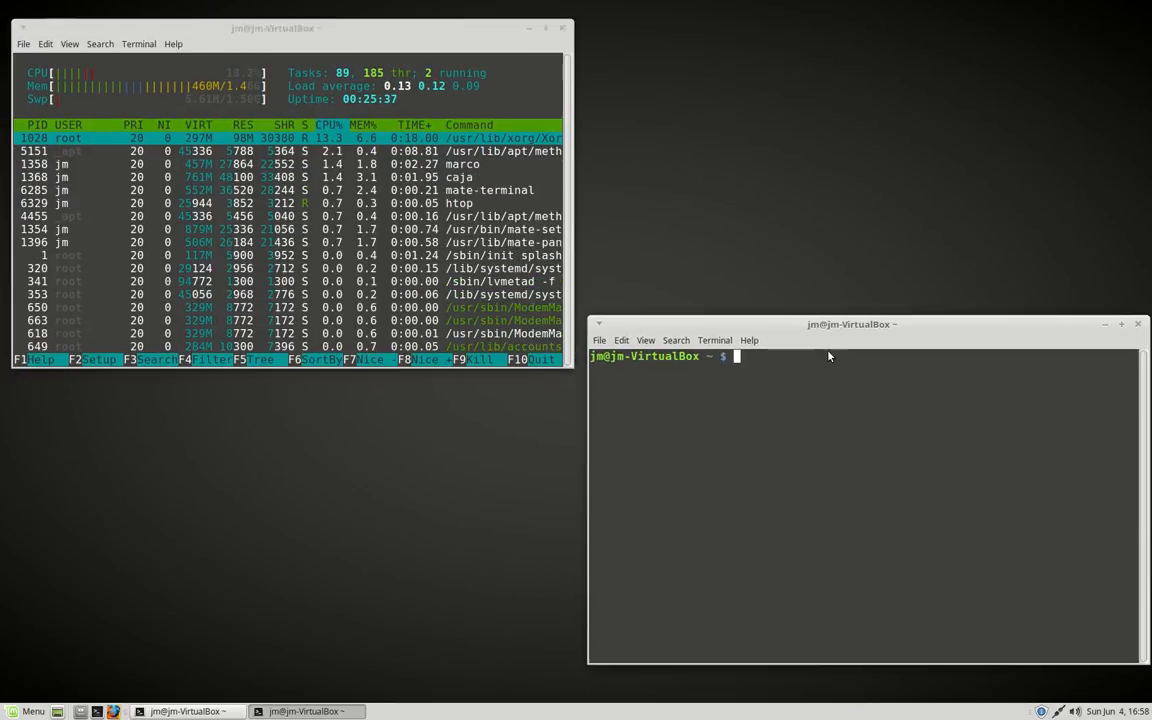
Step: Start Glances in the second terminal window
{"action": "type", "text": "glances"}
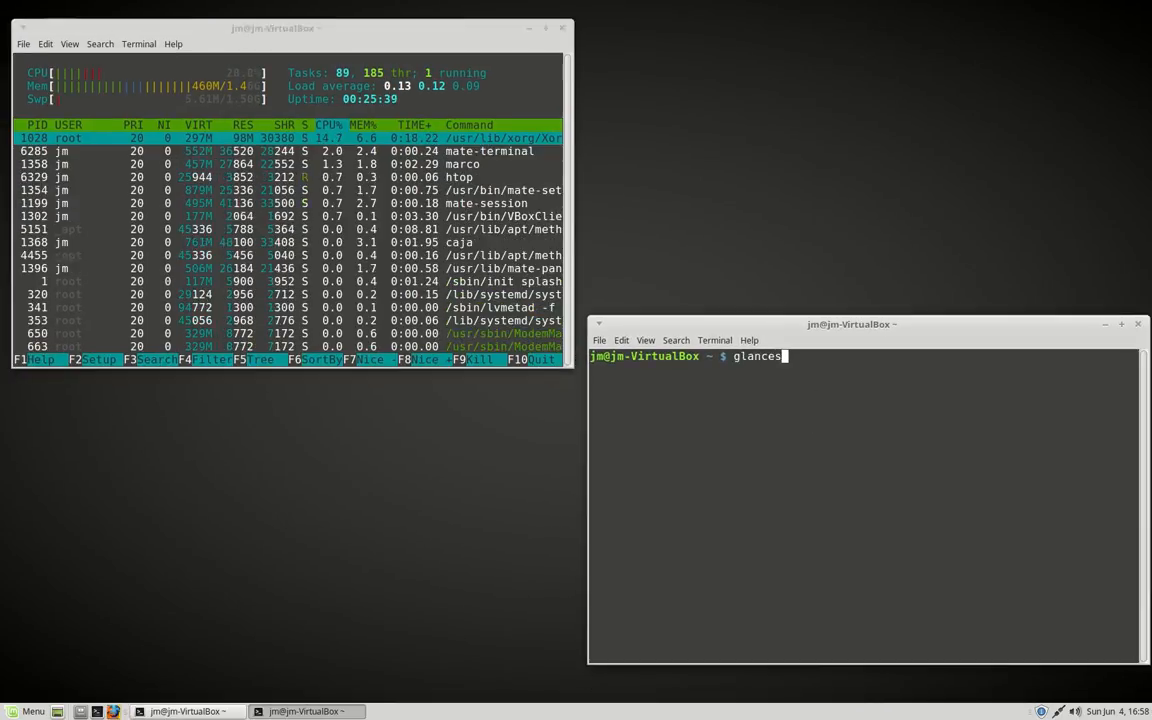
{"action": "key", "text": "Return"}
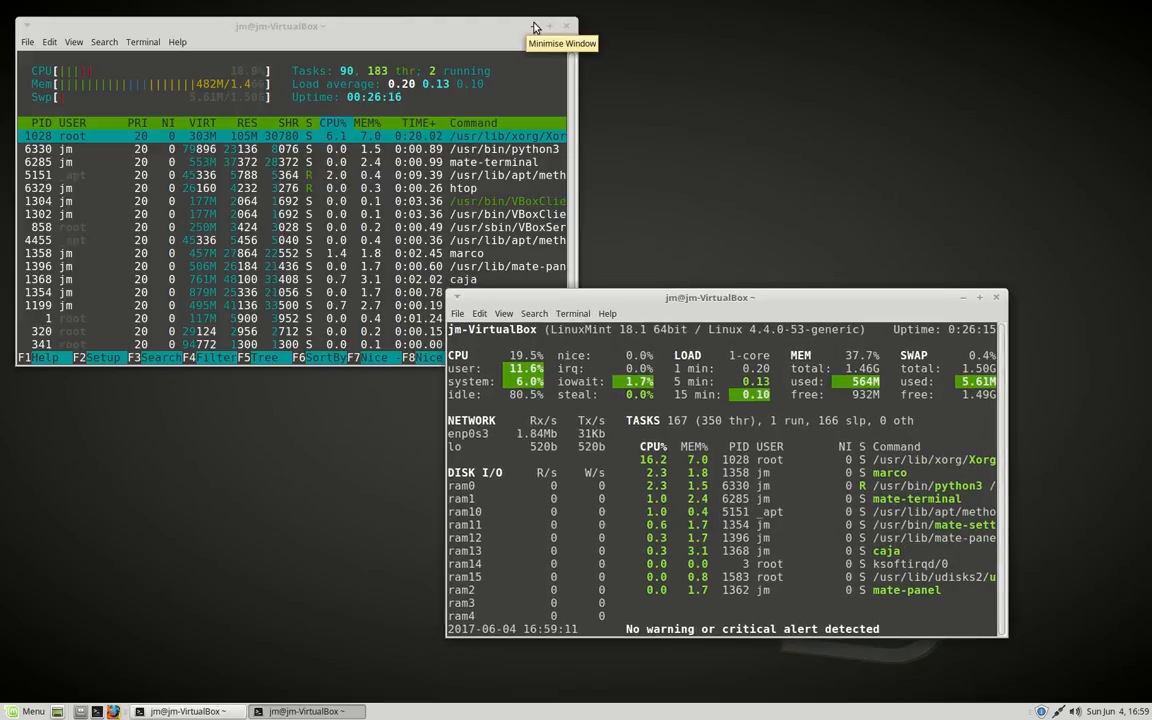
Step: Minimise htop and enlarge the Glances window to fill the whole screen
{"action": "left_click", "coordinate": [534, 26]}
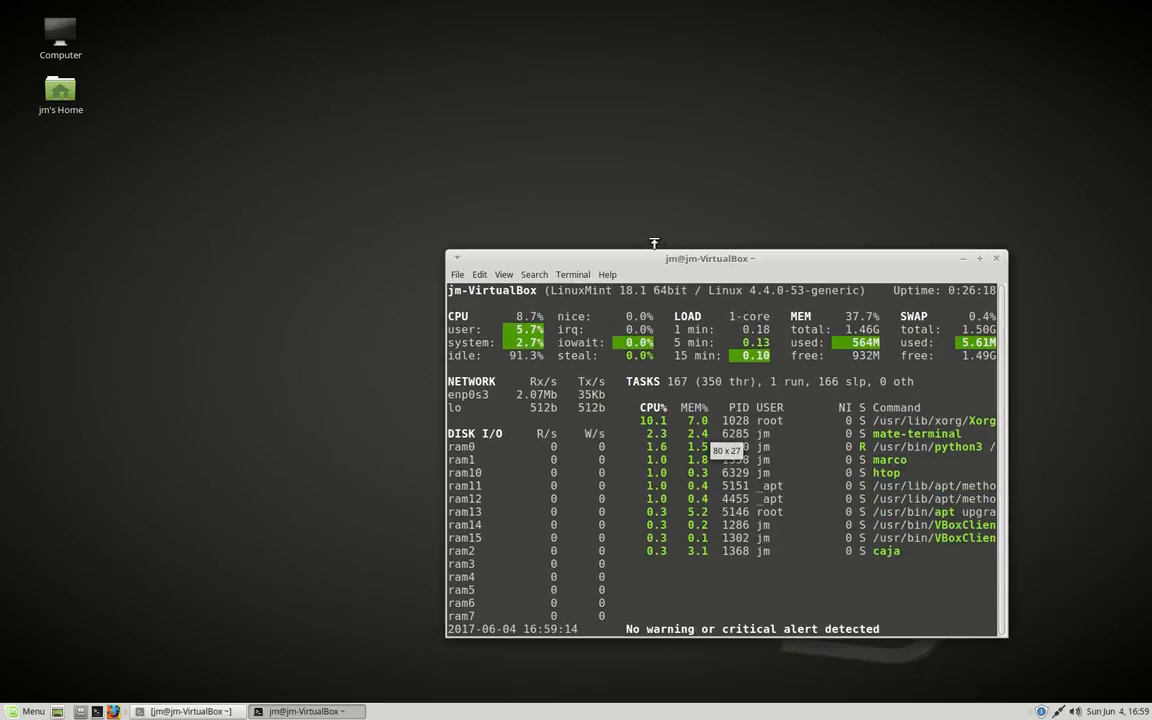
{"action": "left_click_drag", "start_coordinate": [710, 258], "coordinate": [396, 56]}
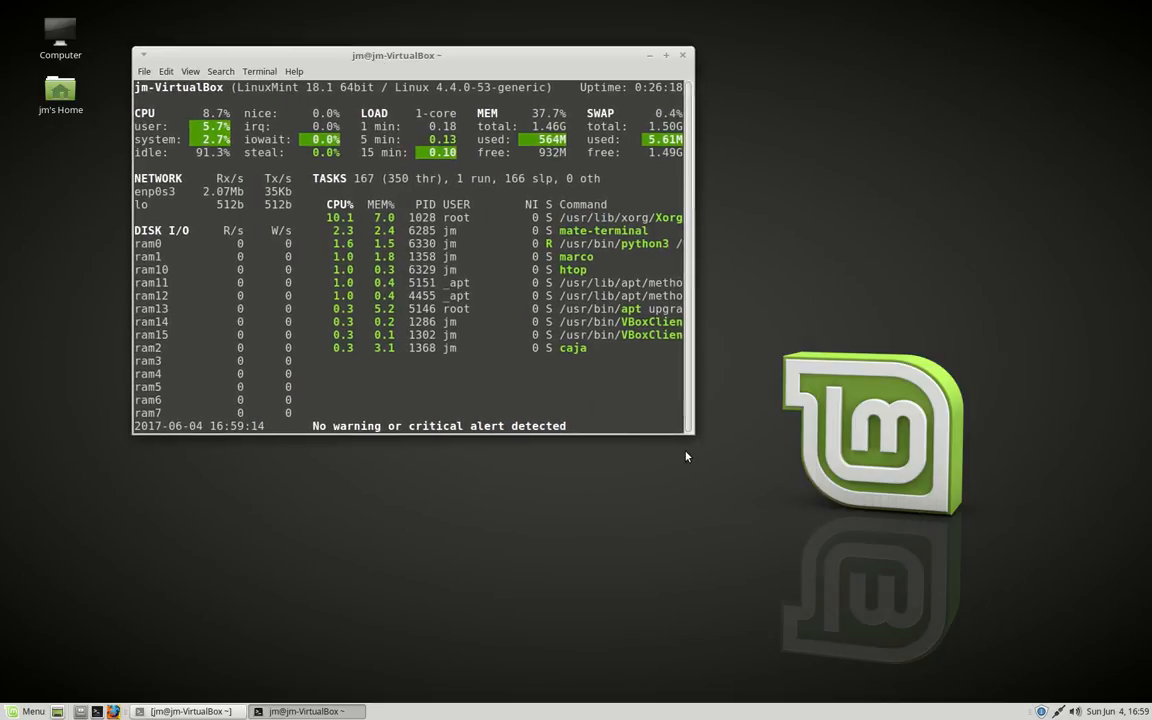
{"action": "left_click_drag", "start_coordinate": [690, 436], "coordinate": [996, 636]}
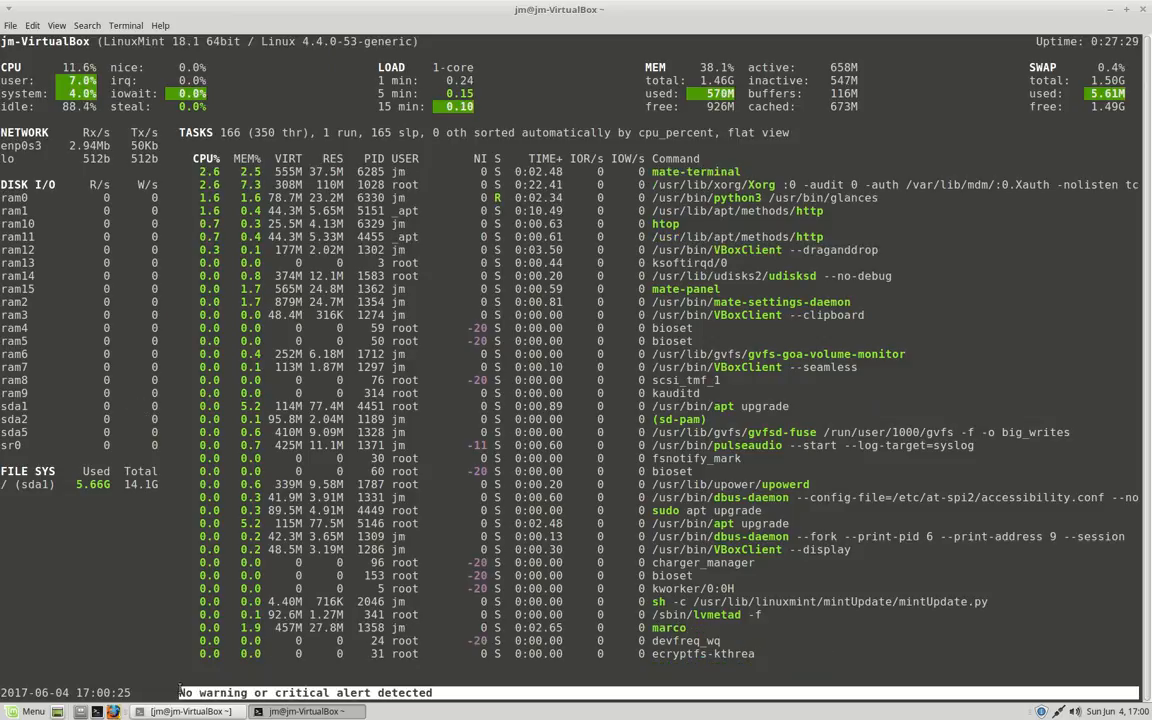
Step: Run sudo apt install htop, which reports it is already the newest version
{"action": "left_click", "coordinate": [1128, 8]}
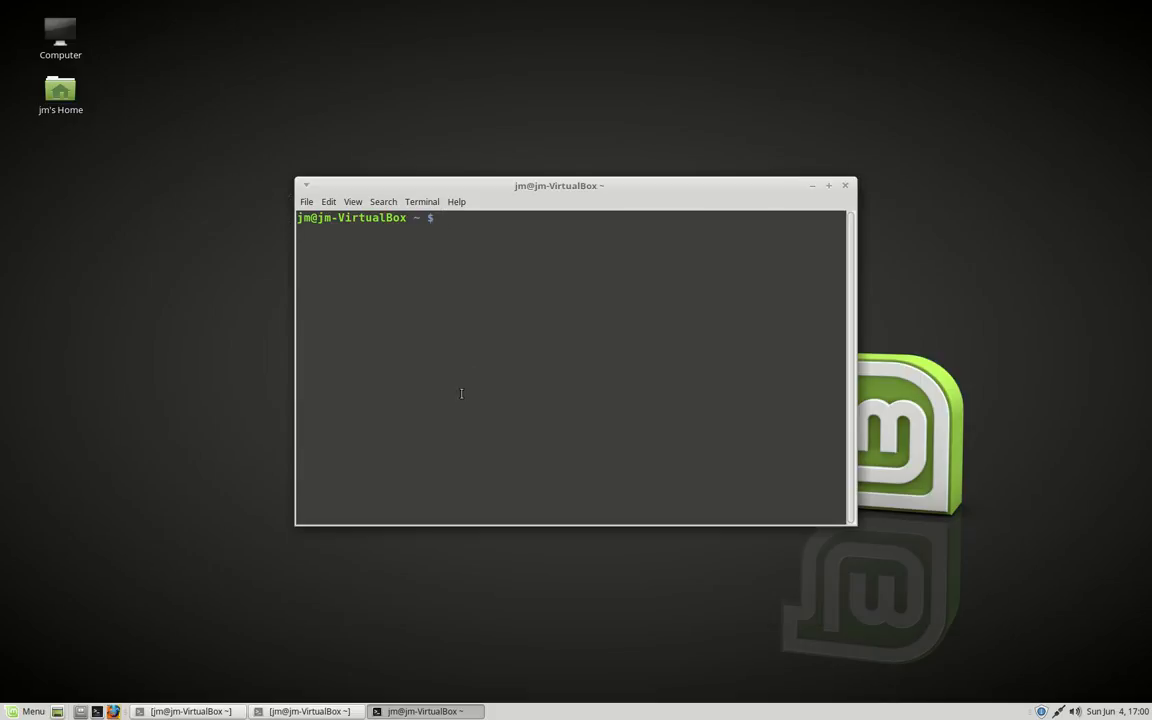
{"action": "type", "text": "sudo apt"}
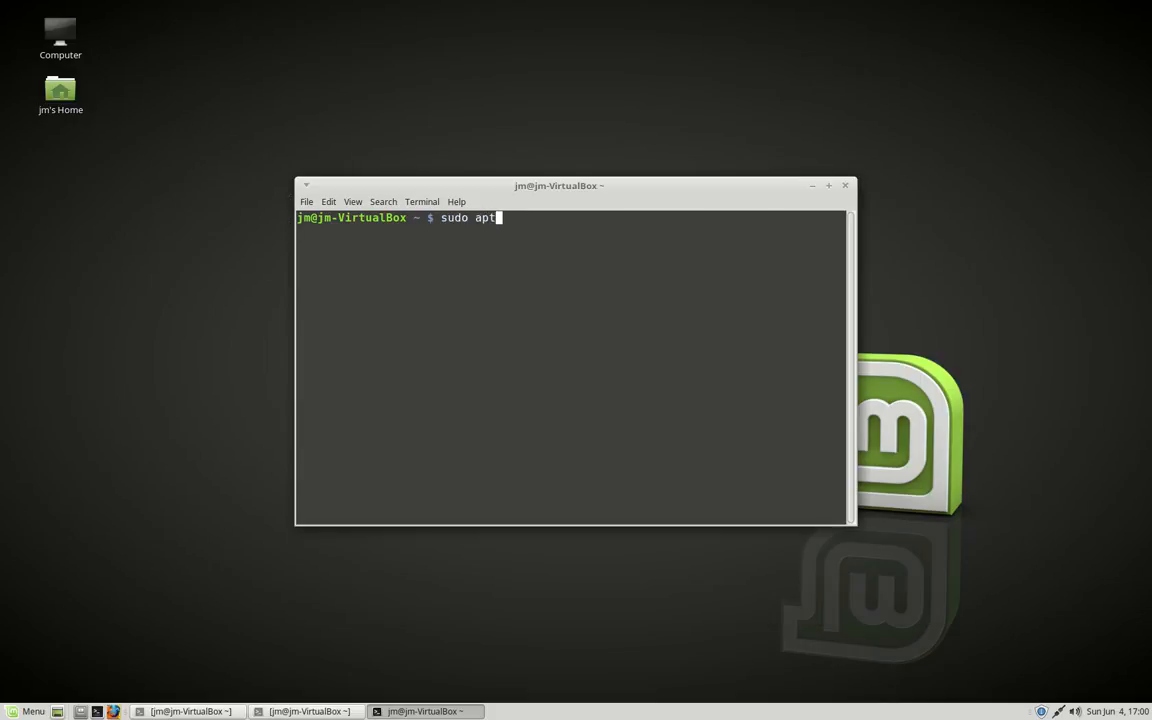
{"action": "type", "text": "install htop"}
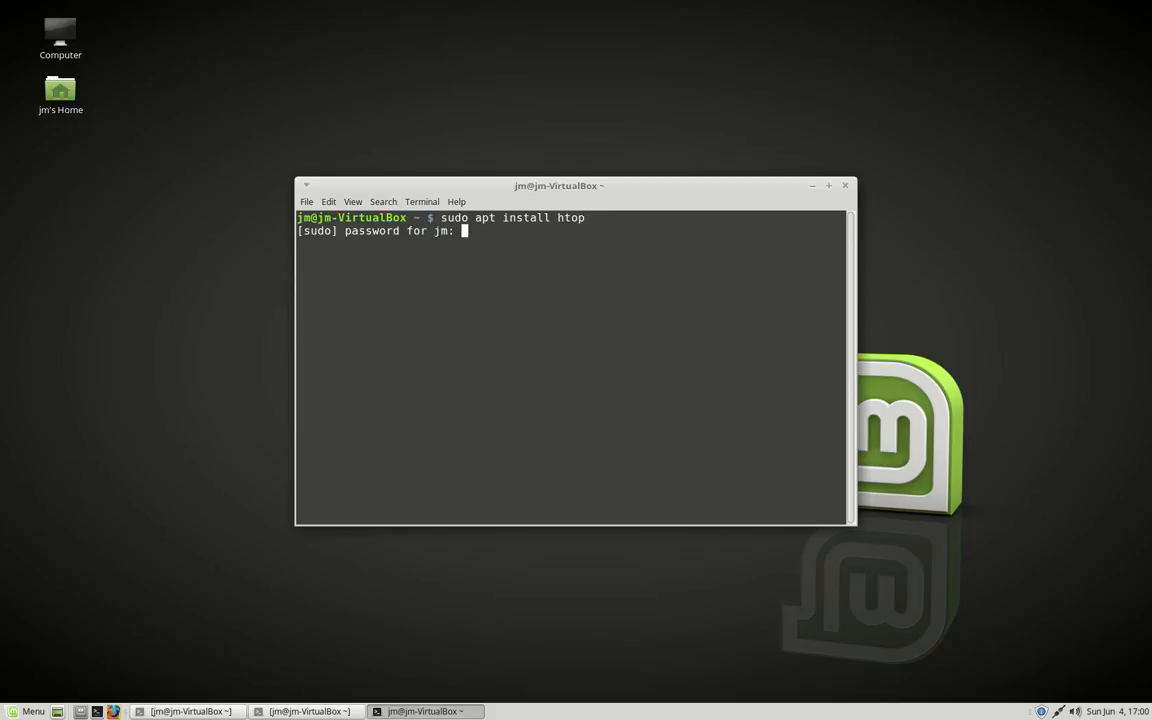
{"action": "key", "text": "Return"}
{"action": "type", "text": "sudo apt install htop"}
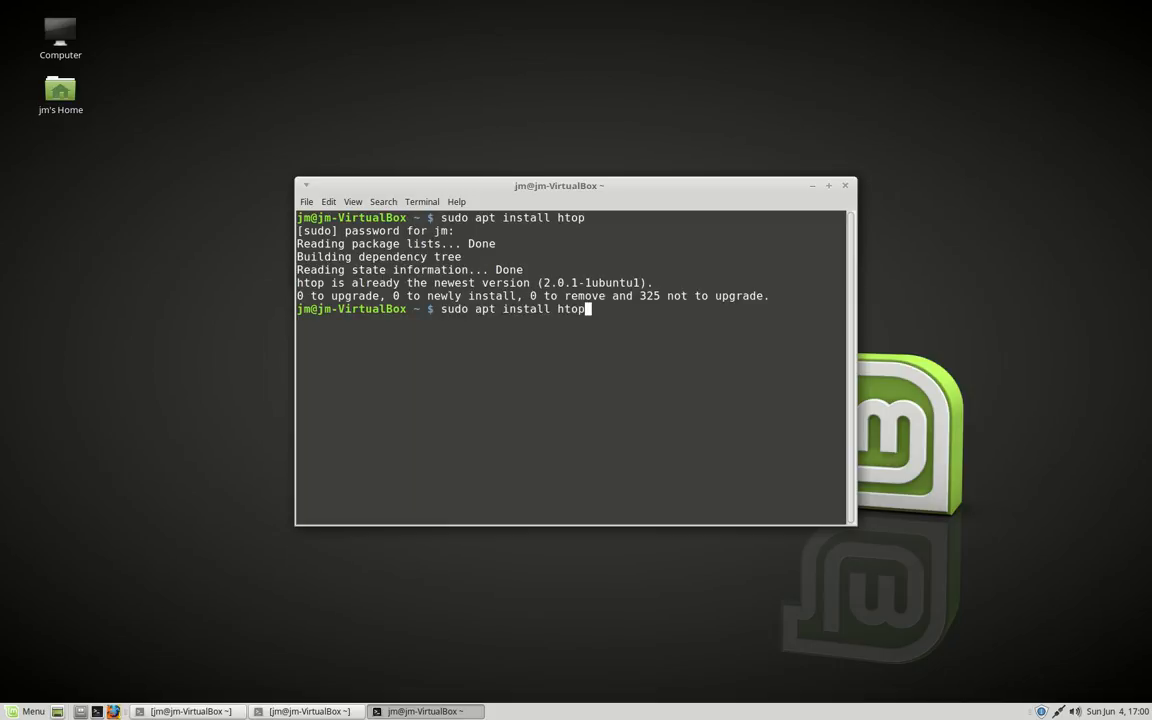
Step: Run sudo apt install glances, also already newest, then start Glances again
{"action": "key", "text": "BackSpace"}
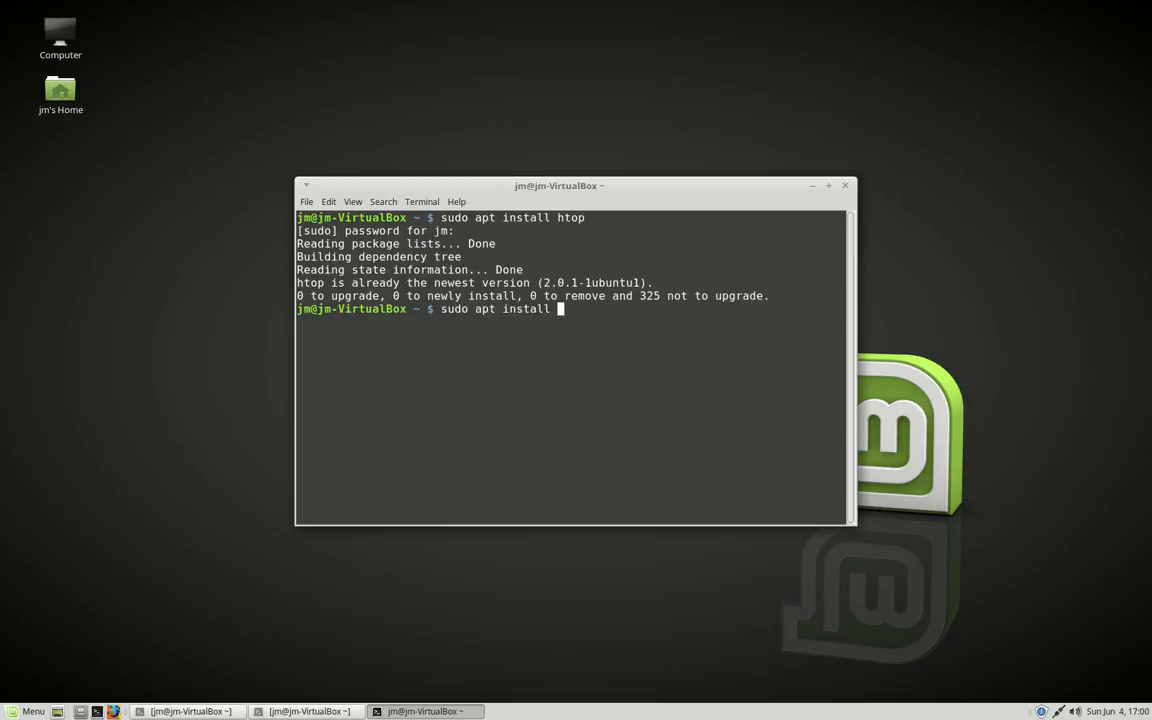
{"action": "type", "text": "glances"}
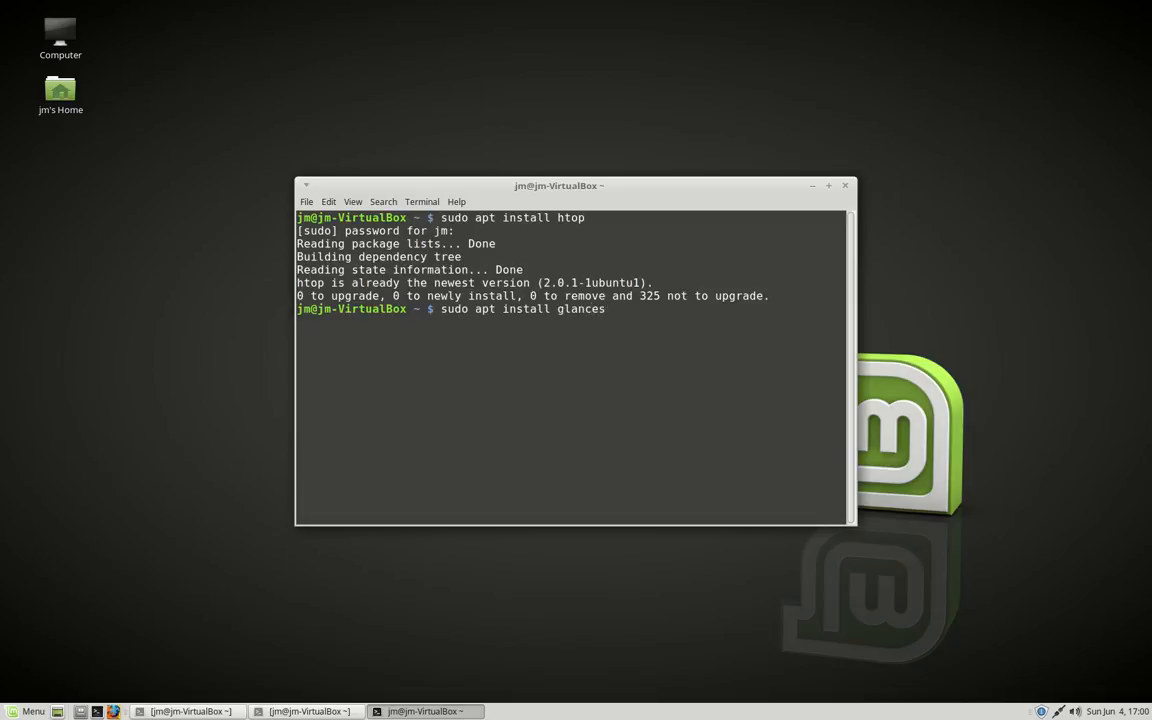
{"action": "mouse_move", "coordinate": [608, 308]}
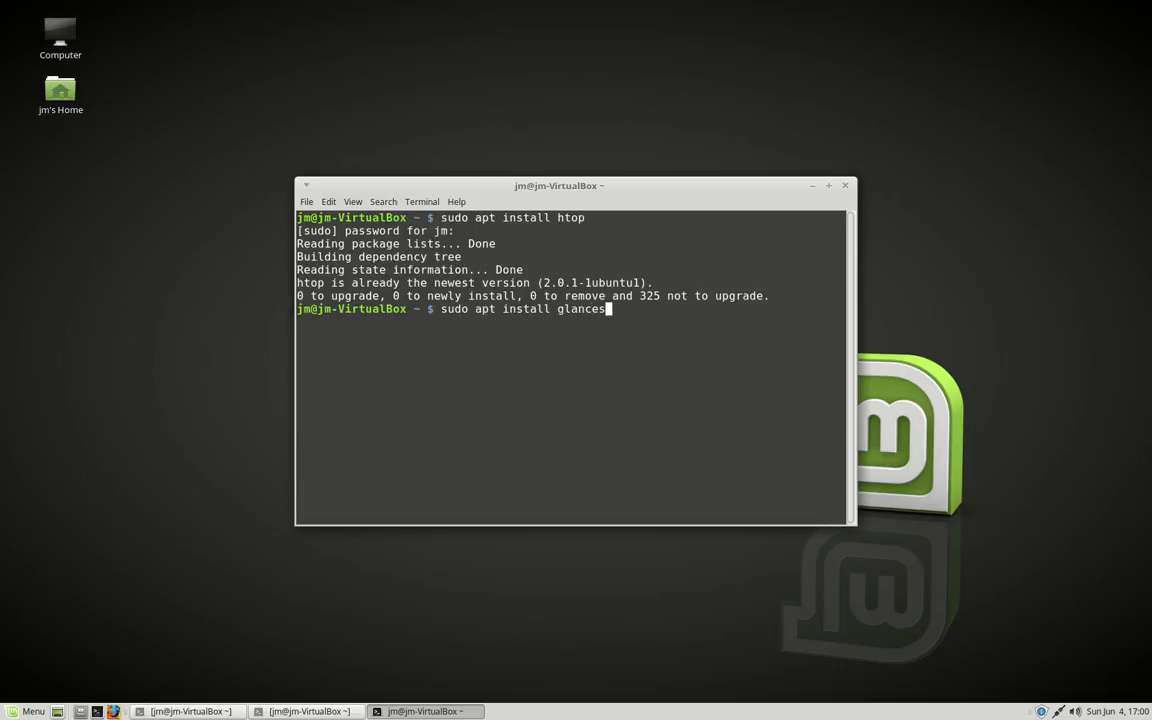
{"action": "key", "text": "Return"}
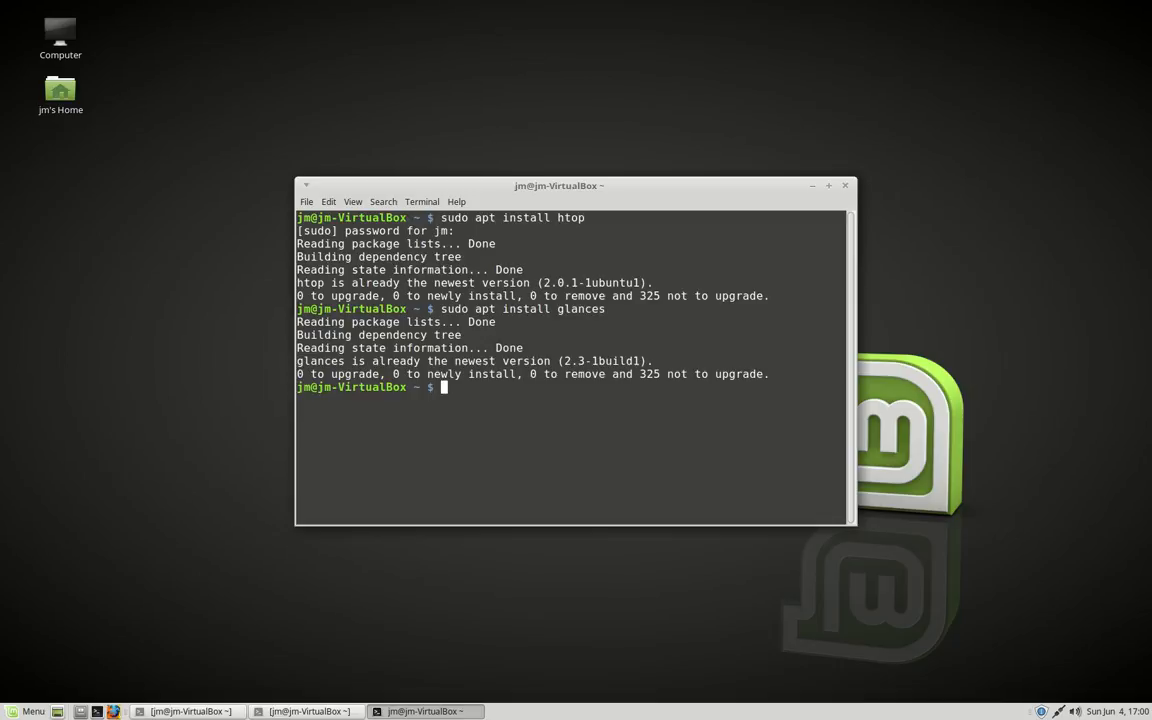
{"action": "type", "text": "glances"}
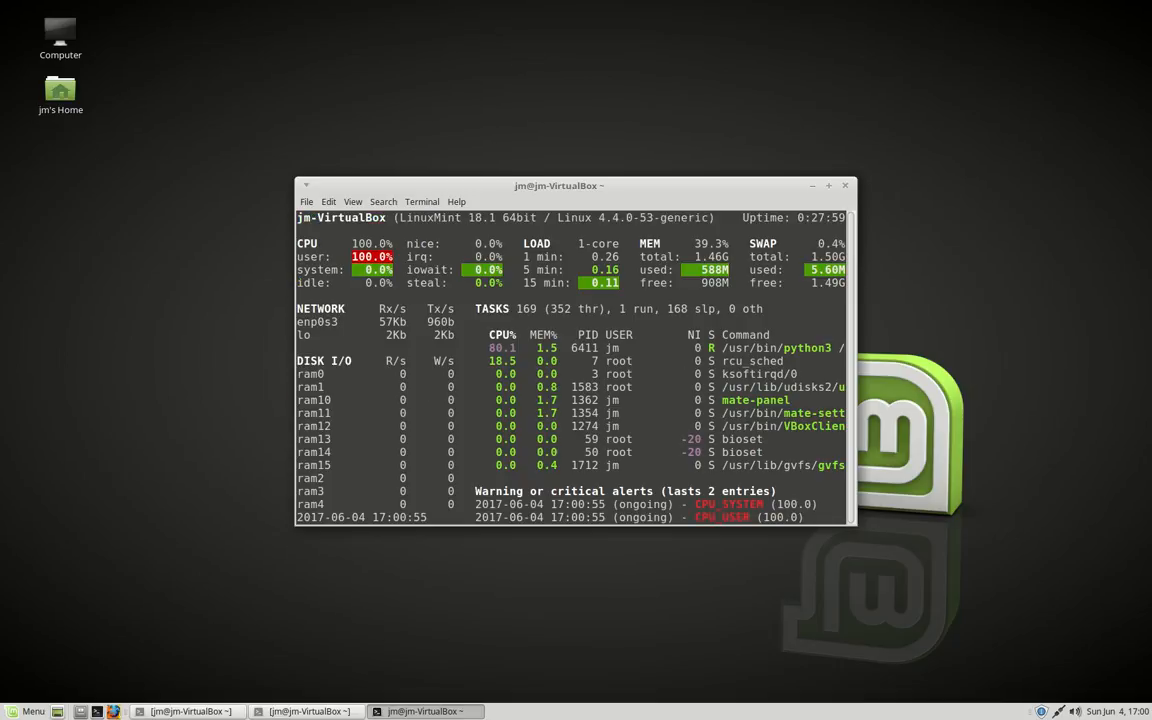